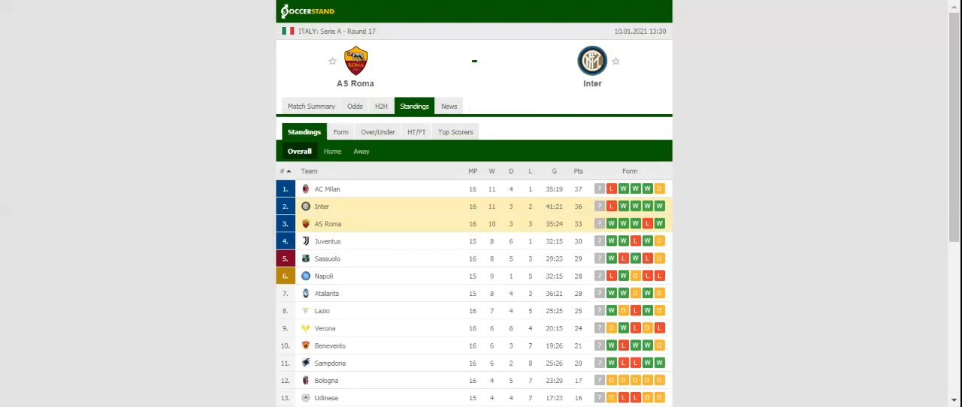
Switch the AS Roma vs Inter page from the Serie A standings to H2H.
click(381, 106)
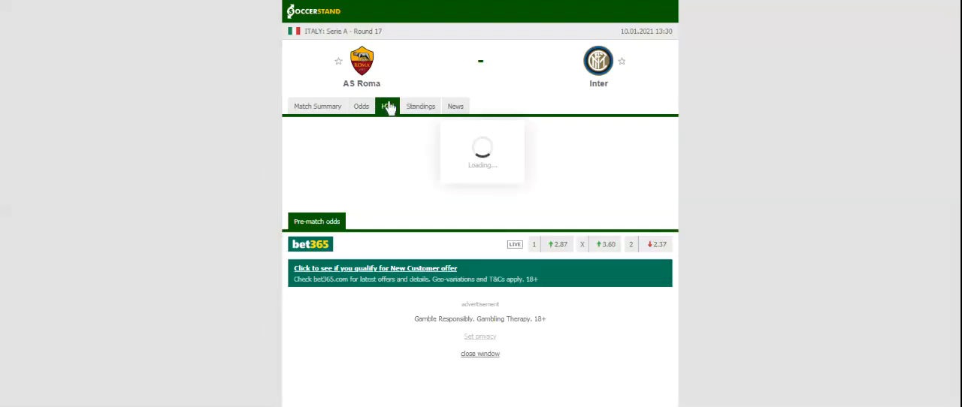
Review head-to-head results, then show full-time 1X2 odds from seven bookmakers.
click(386, 106)
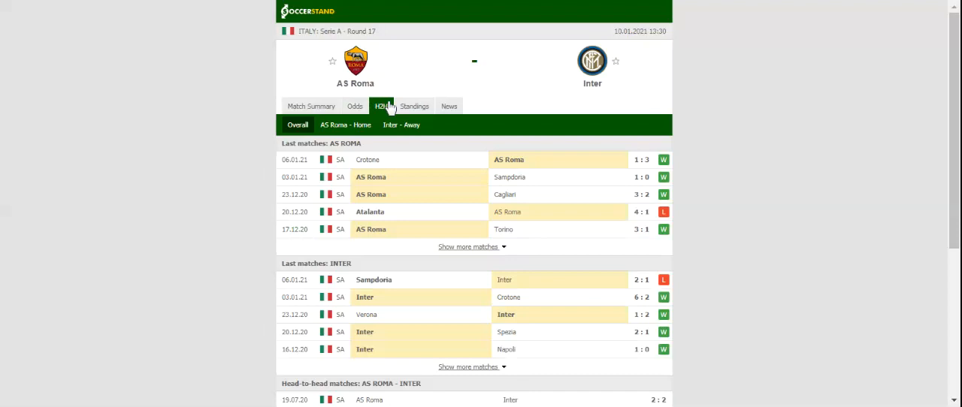
mouse_move(388, 105)
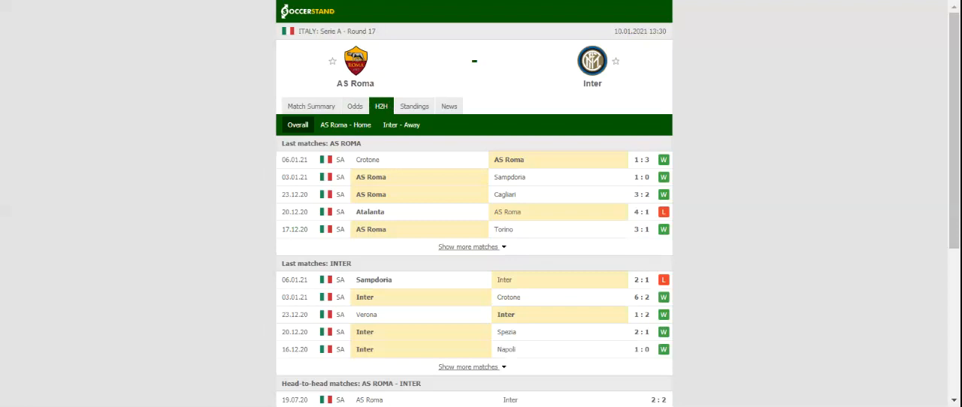
click(362, 106)
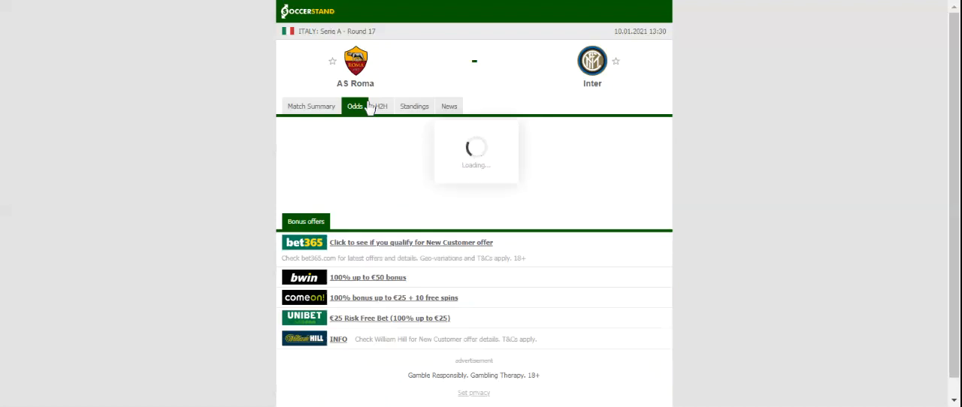
click(354, 106)
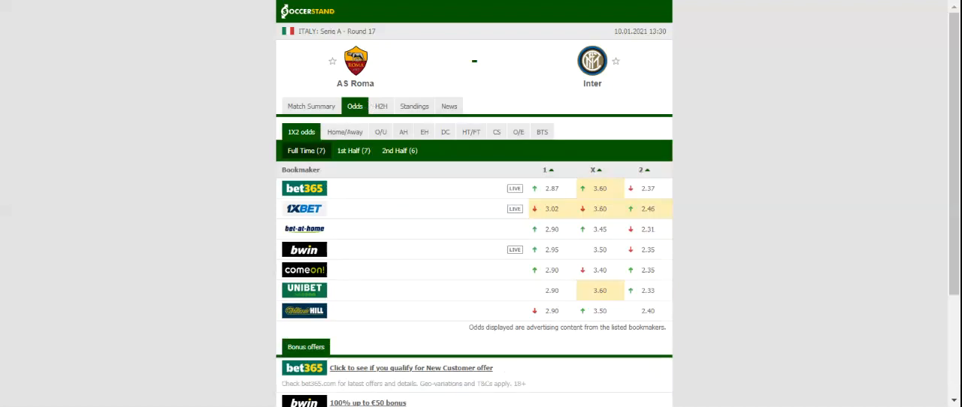